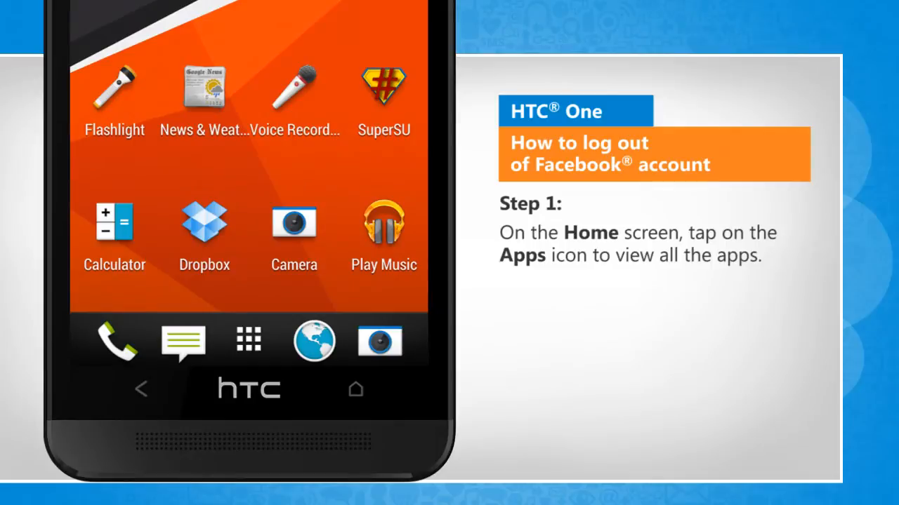
Launch the Facebook app from the HTC One app list.
left_click(248, 340)
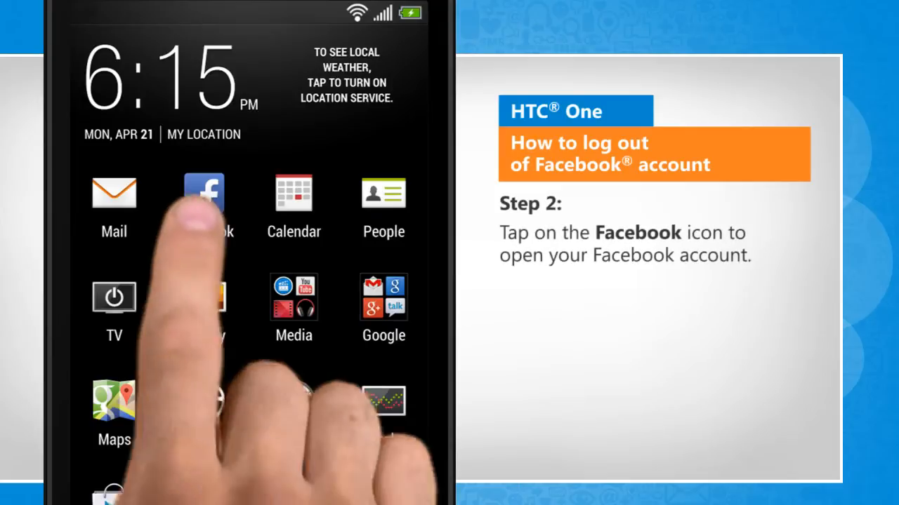
left_click(204, 193)
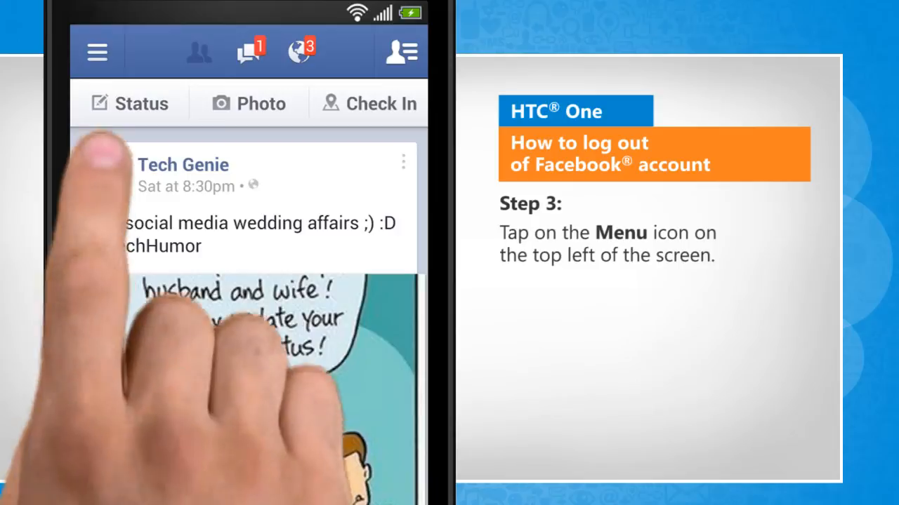
From Facebook's side menu, open the account options and choose Log Out.
left_click(97, 52)
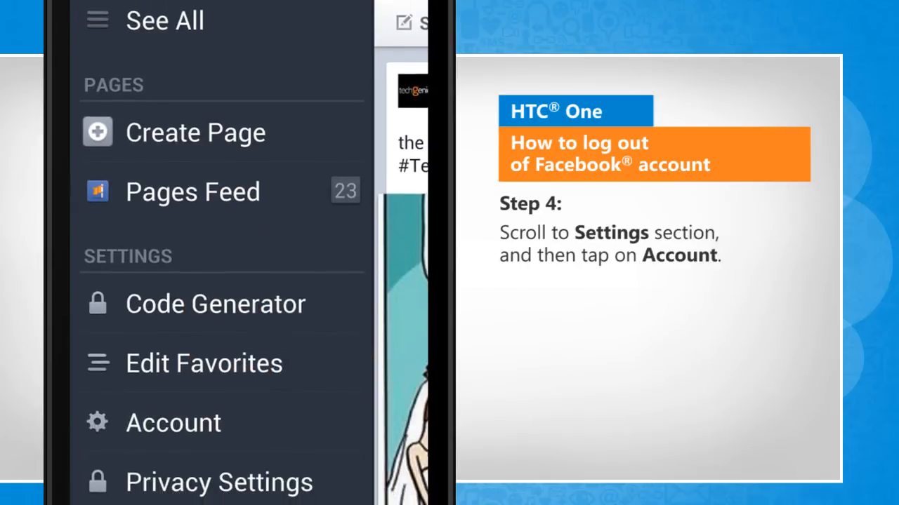
left_click(173, 422)
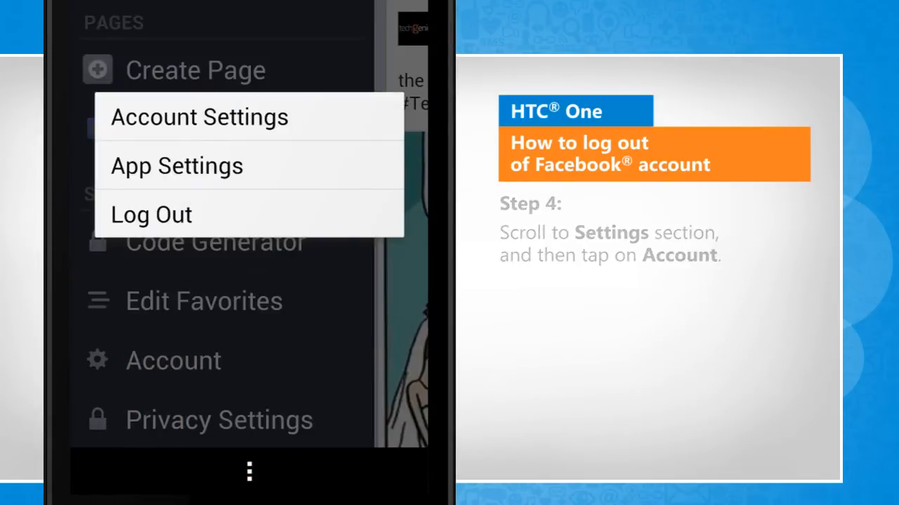
left_click(151, 214)
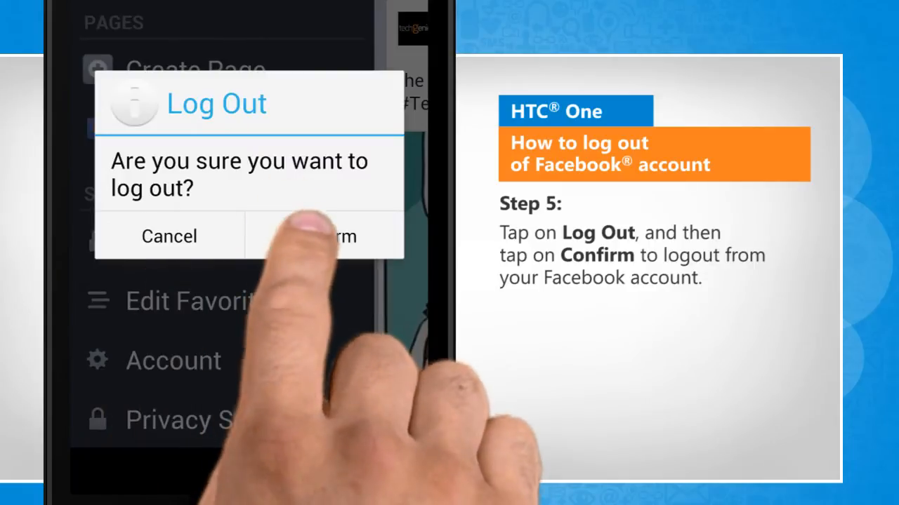
Confirm the Log Out dialog to sign out of Facebook.
left_click(323, 236)
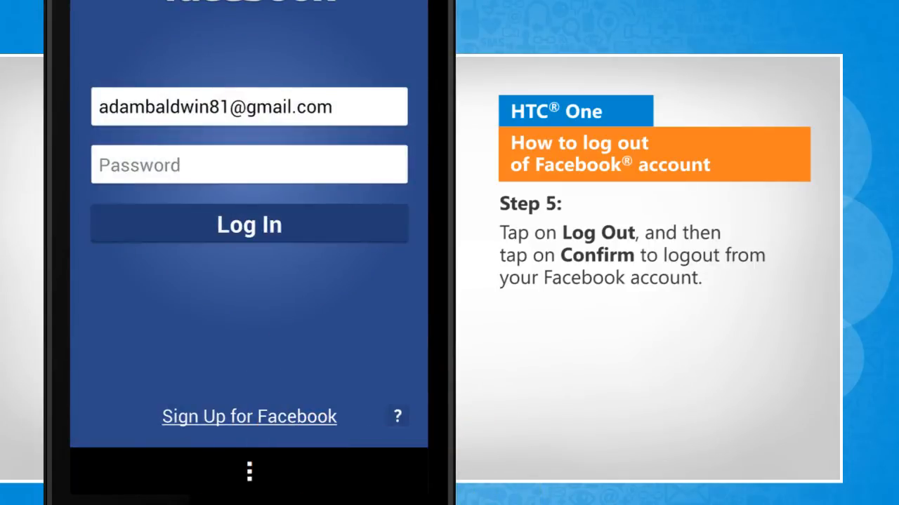